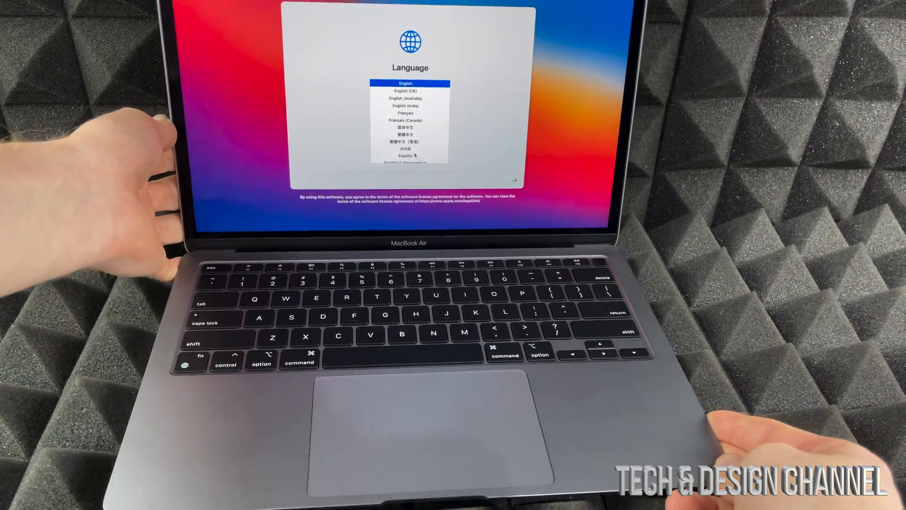
- Scroll the language list and select English to continue to region selection
scroll("down", 3)
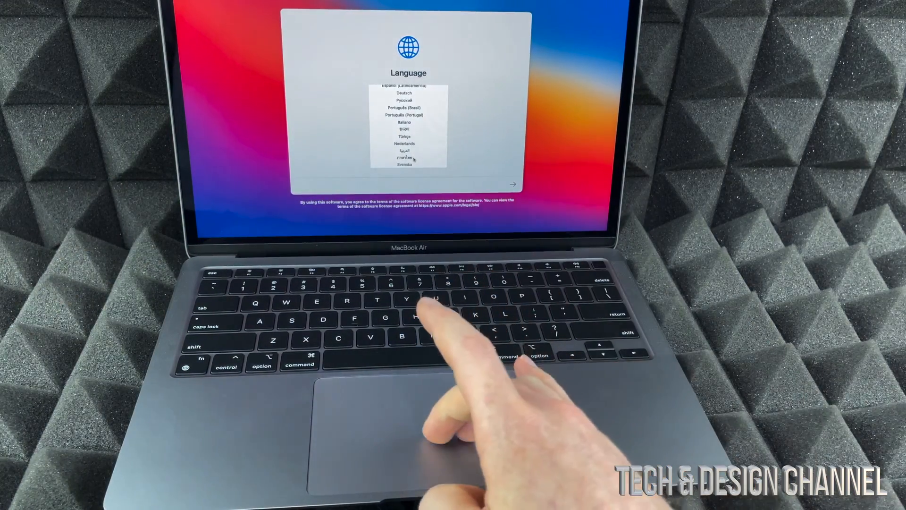
scroll("down", 3)
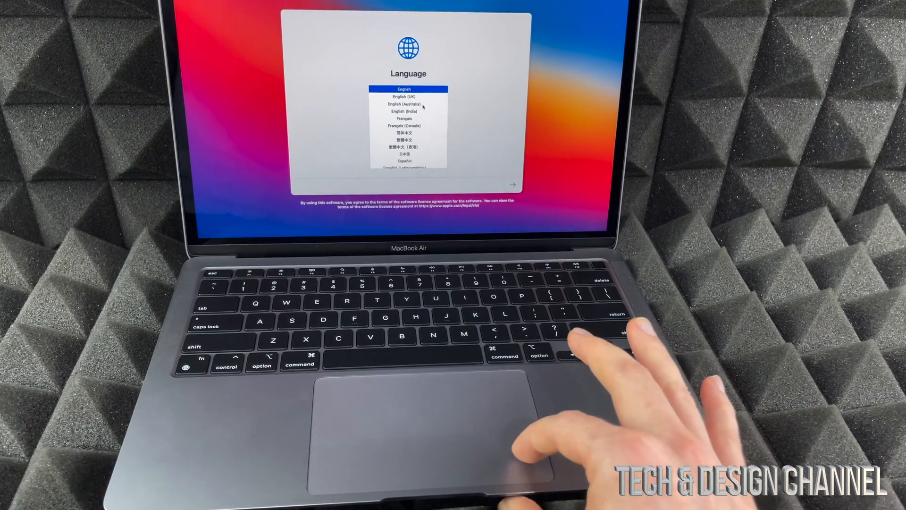
left_click(406, 104)
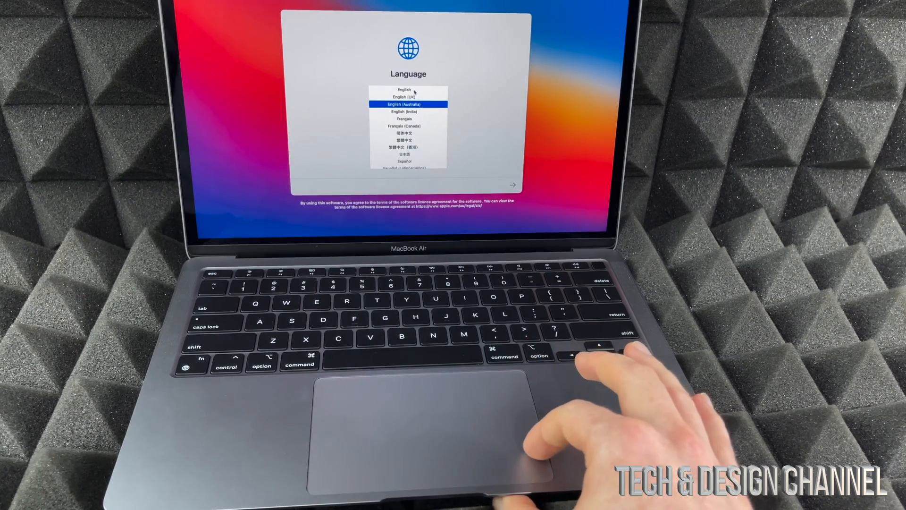
left_click(407, 89)
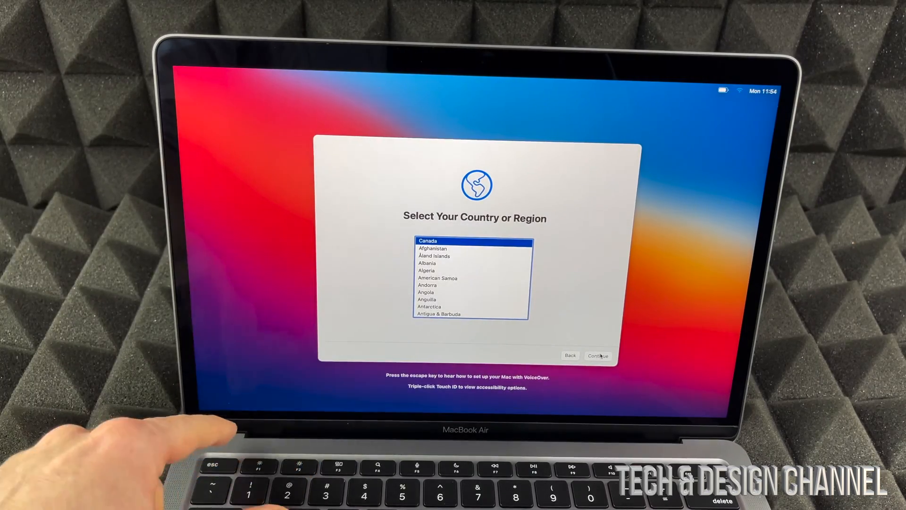
mouse_move(347, 318)
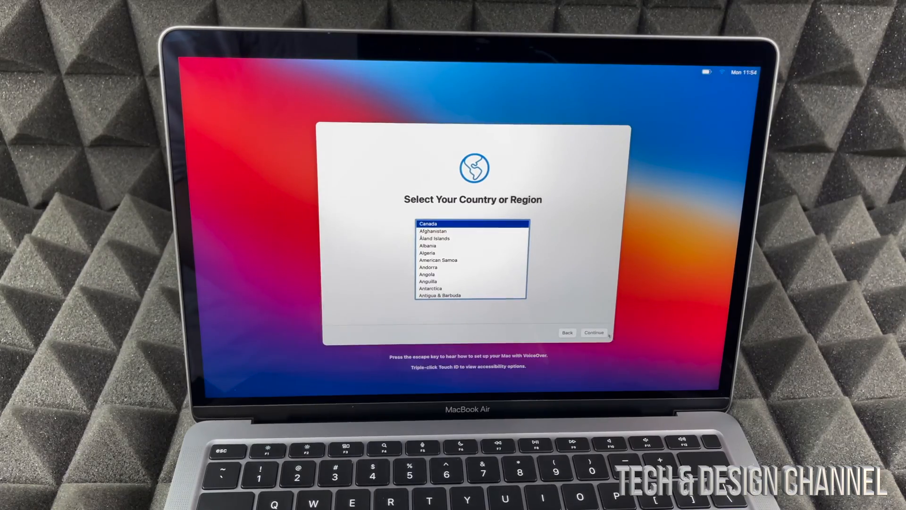
- Confirm Canada as the country or region
left_click(594, 332)
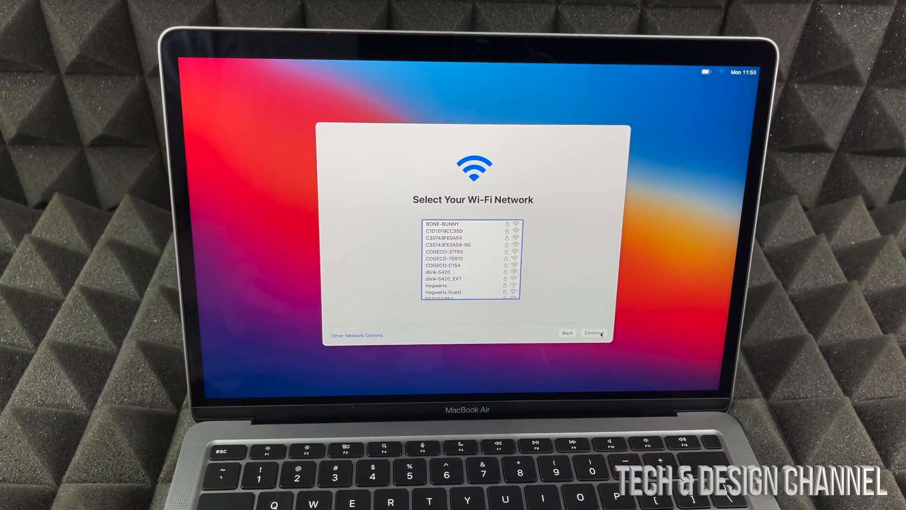
- Select the Tech & Design YT Wi-Fi network and join it with its password
scroll("down", 3)
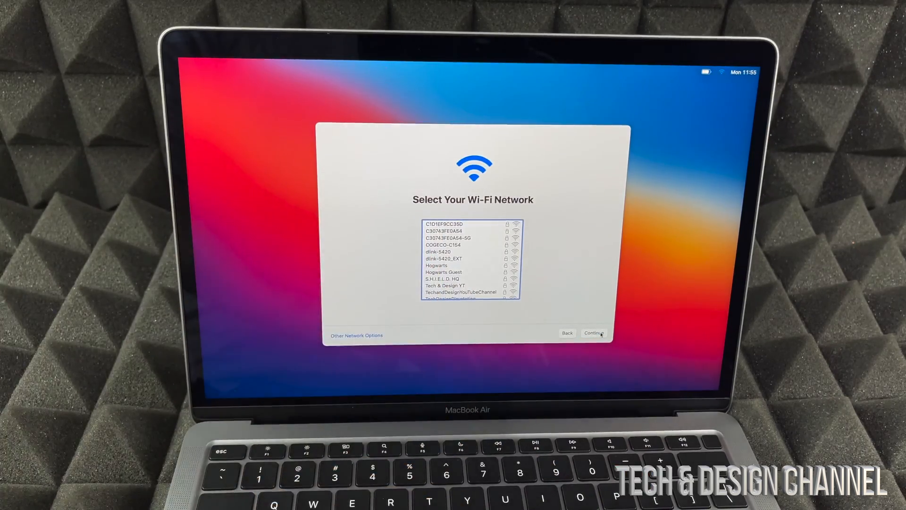
scroll("down", 3)
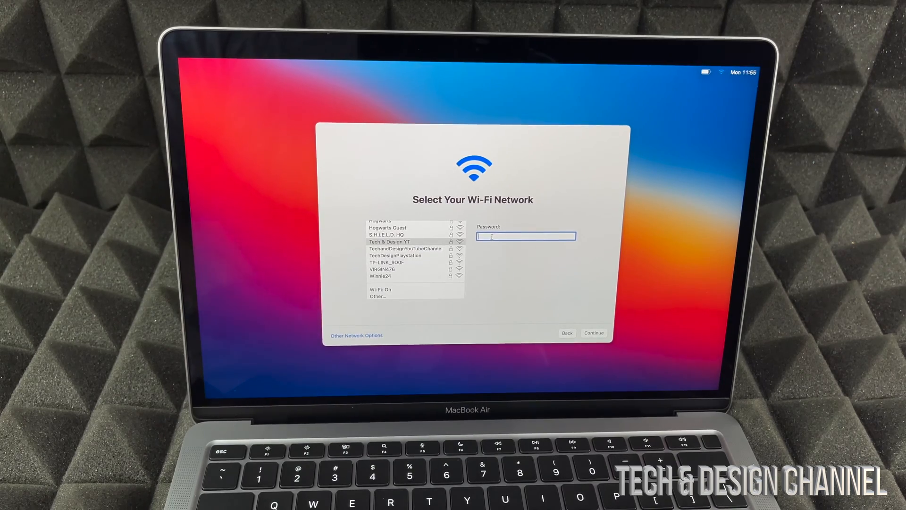
left_click(594, 332)
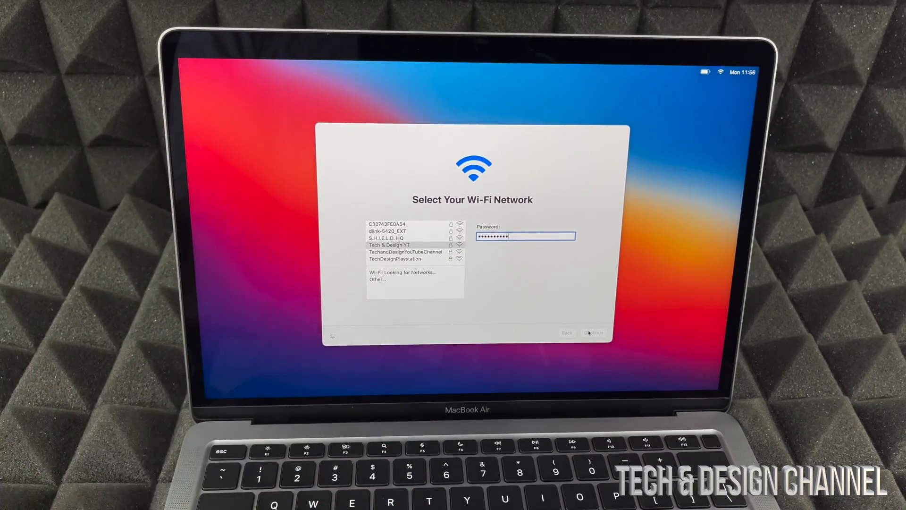
left_click(592, 332)
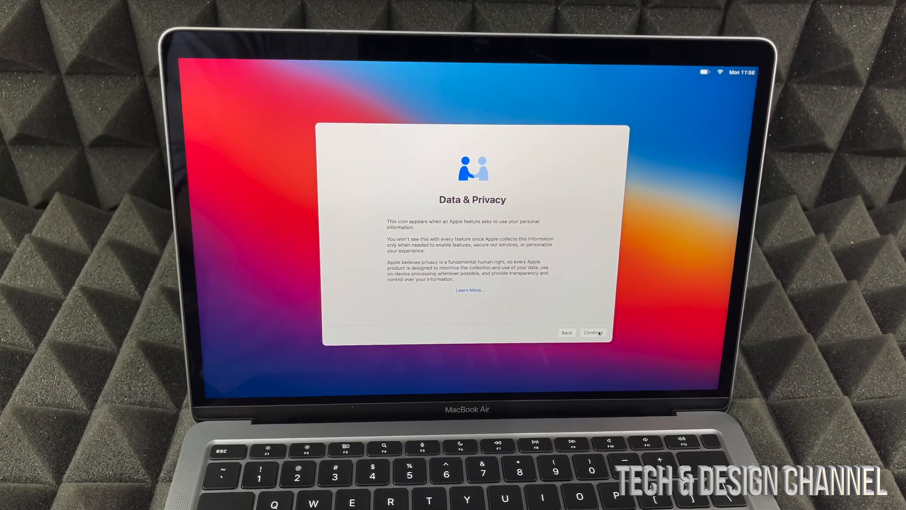
- Continue past the Data & Privacy notice to Migration Assistant
left_click(593, 332)
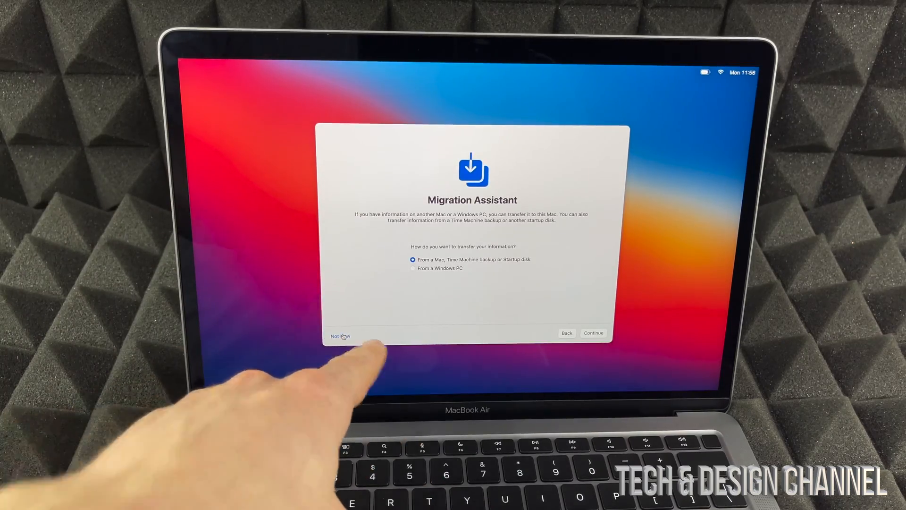
- Skip Migration Assistant with Not Now and sign in with the Apple ID
left_click(339, 335)
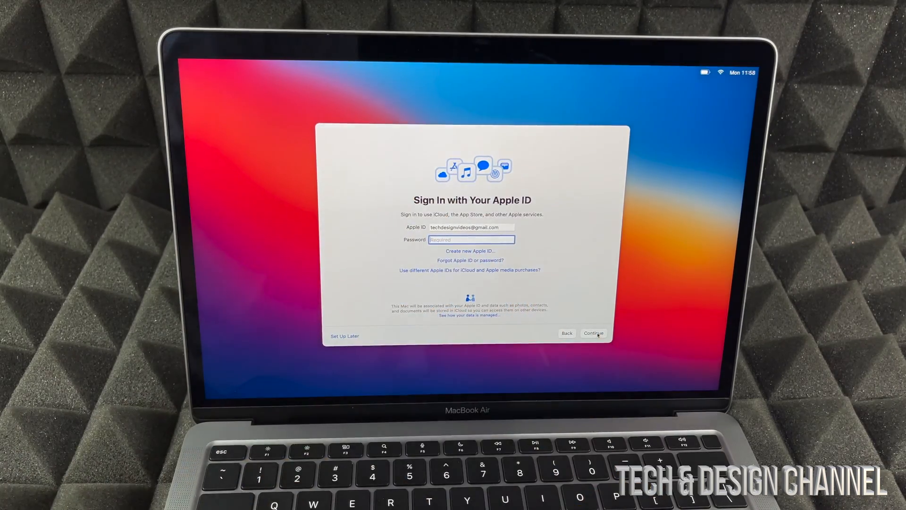
left_click(592, 333)
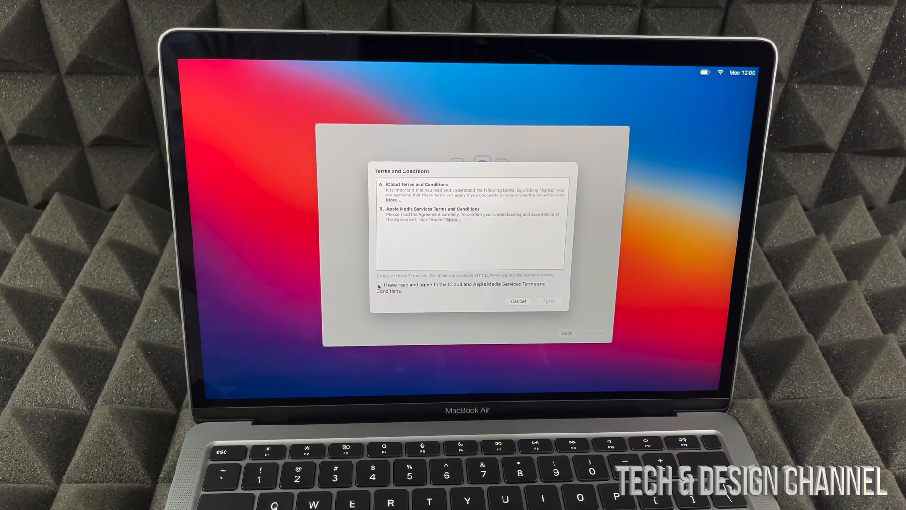
- Tick the terms checkbox and agree to the iCloud and Apple Media Services terms
left_click(379, 285)
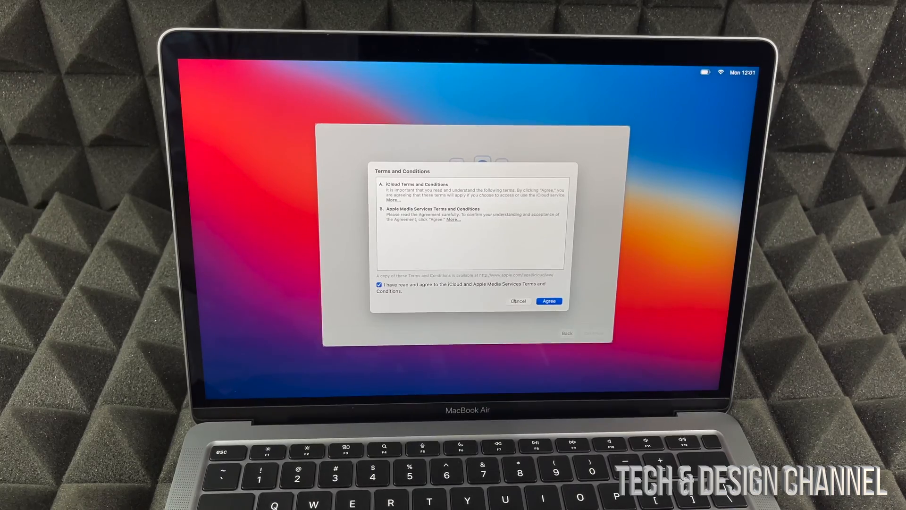
left_click(548, 300)
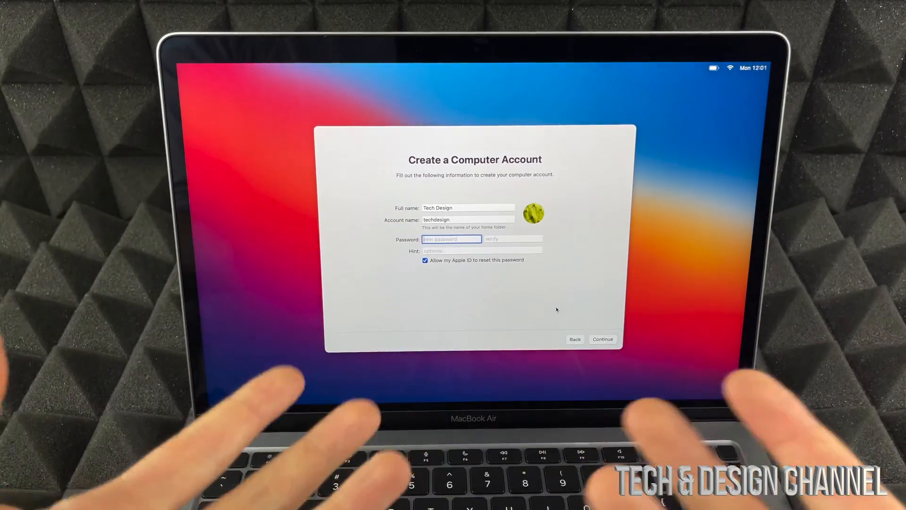
- Enter and verify the account password, then submit Create a Computer Account
left_click(425, 260)
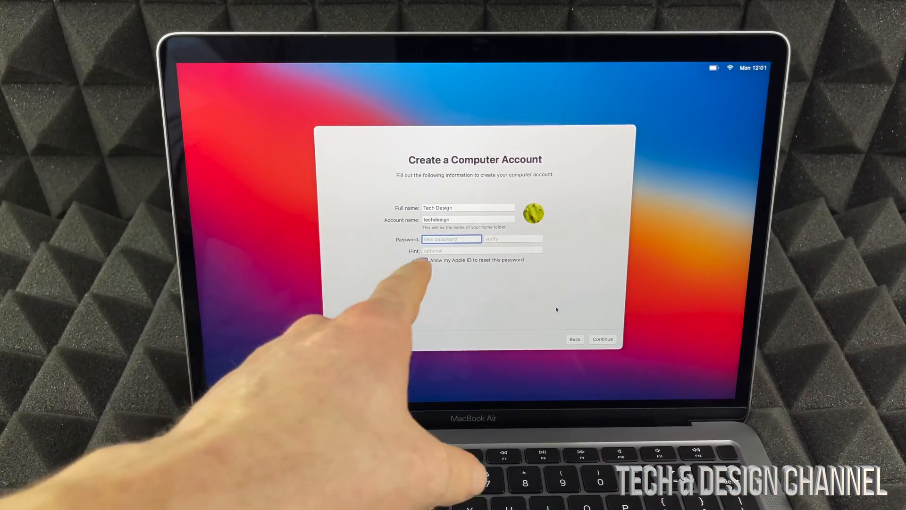
left_click(424, 259)
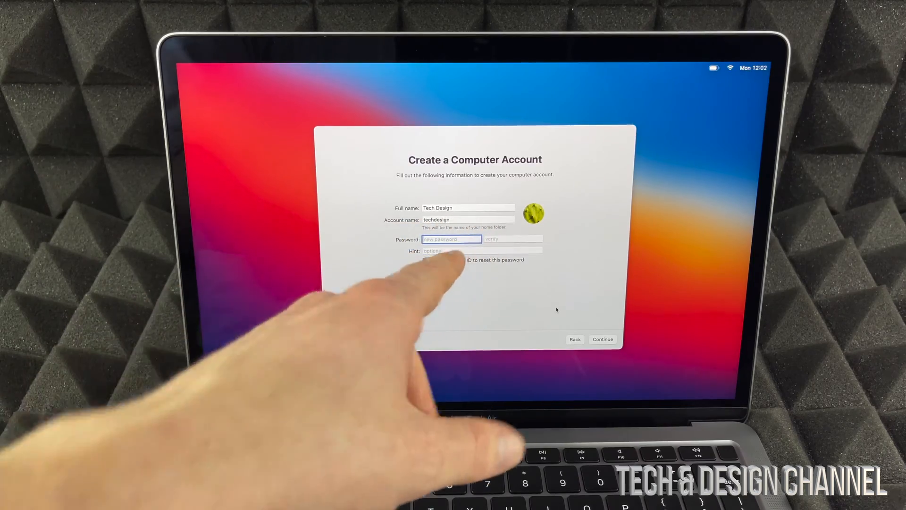
left_click(424, 260)
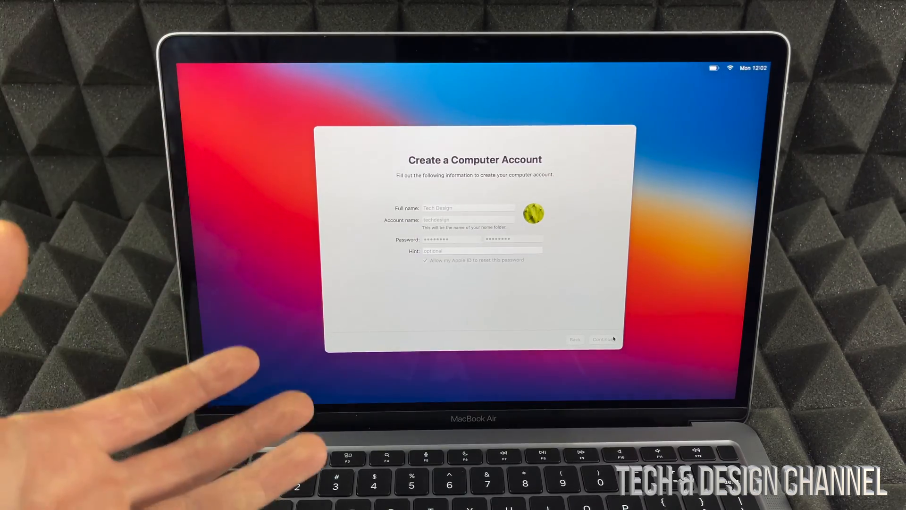
left_click(603, 339)
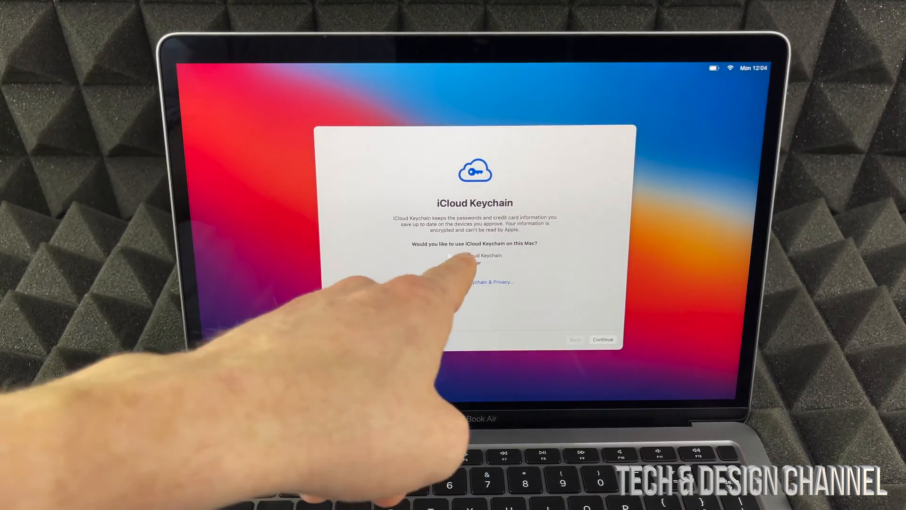
- Select 'Set up later' on the iCloud Keychain screen
left_click(450, 263)
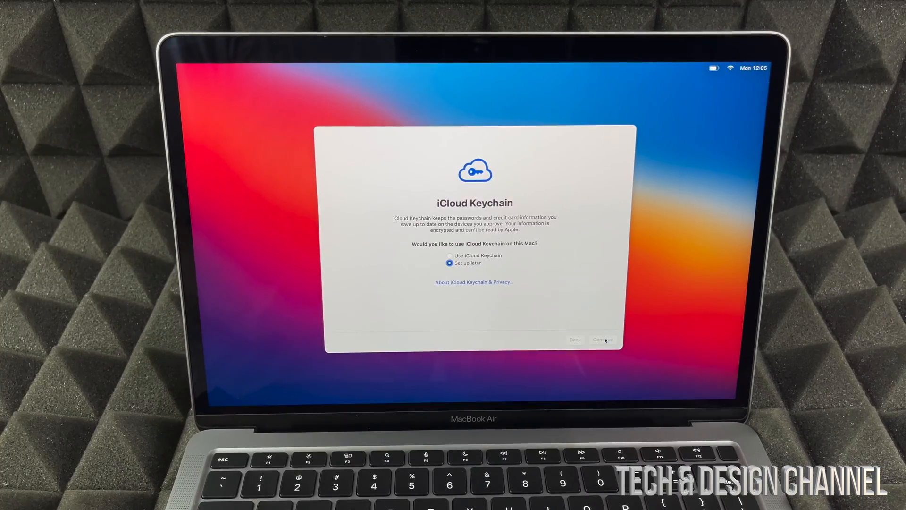
- Continue through the iCloud Keychain and Find My screens to Express Set Up
left_click(602, 340)
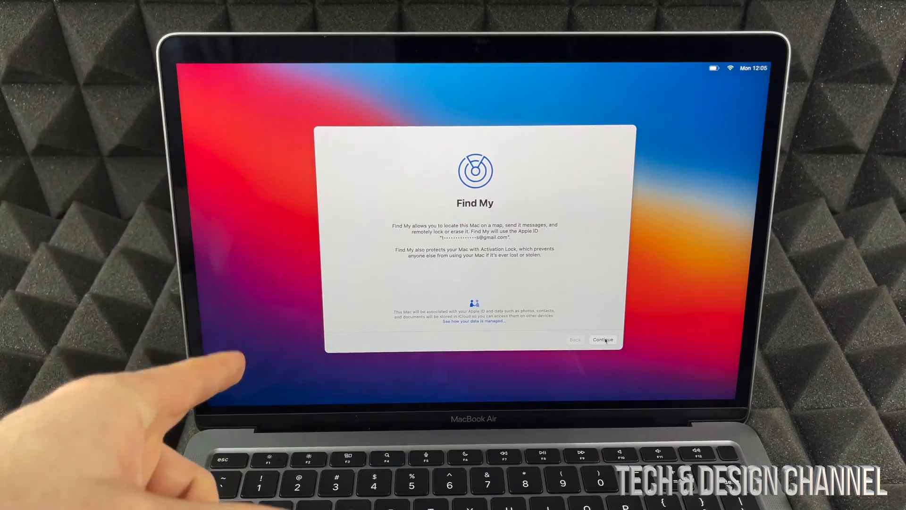
mouse_move(289, 202)
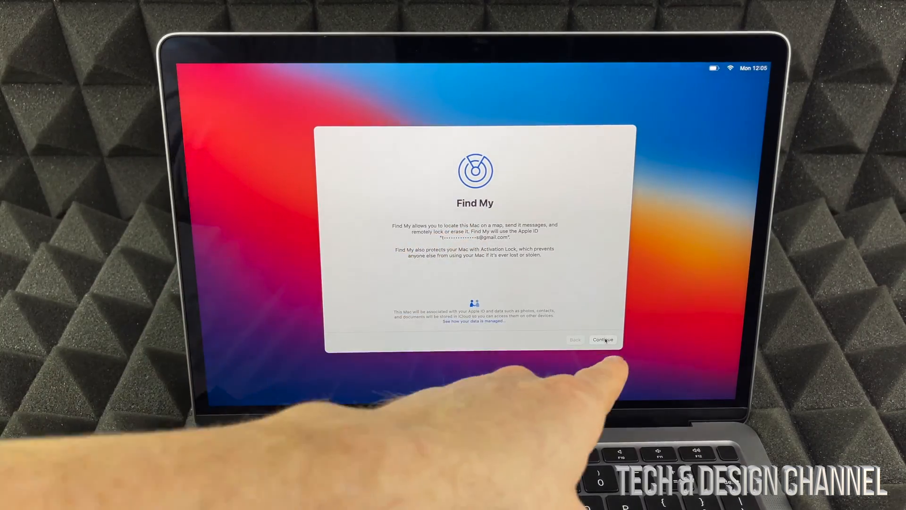
left_click(603, 340)
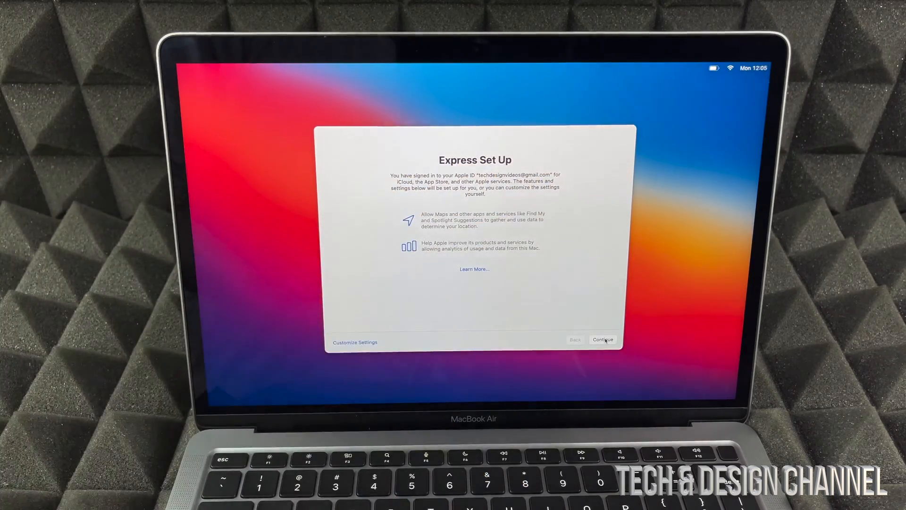
- Accept Express Set Up and opt in to sharing crash and usage data with developers
left_click(602, 340)
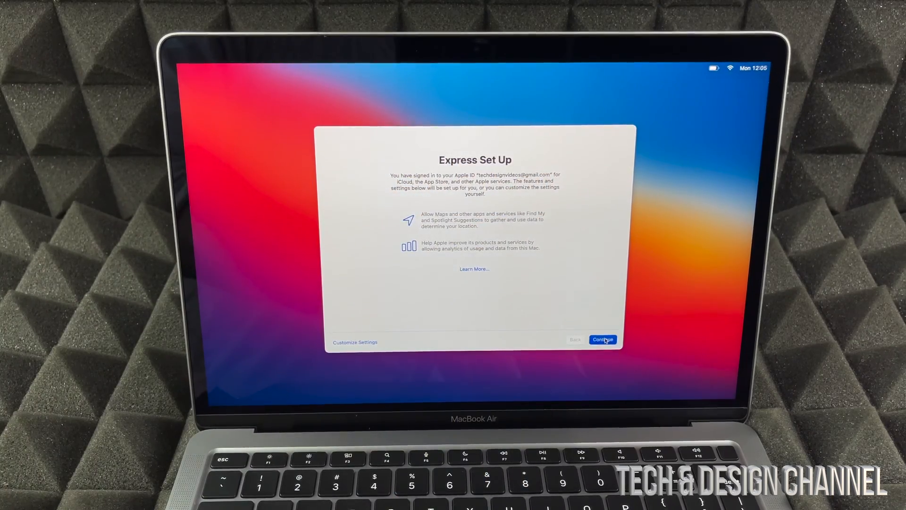
left_click(603, 340)
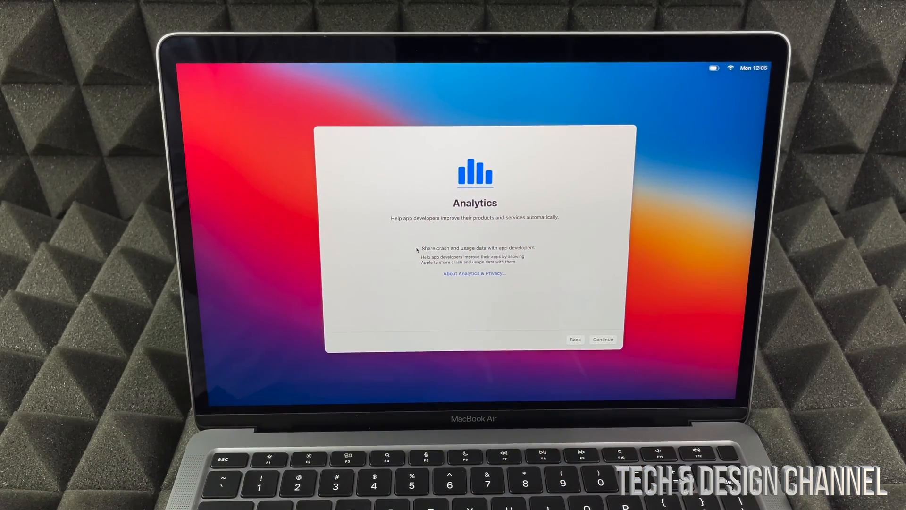
left_click(417, 248)
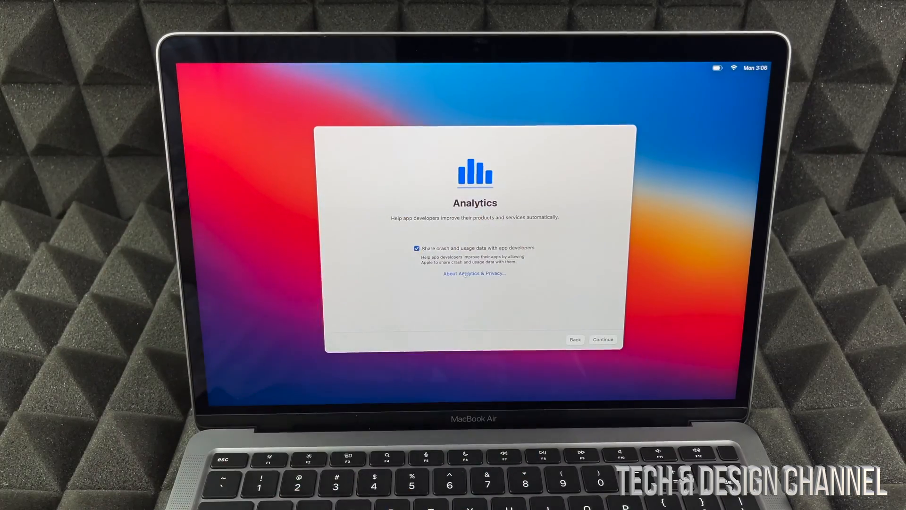
left_click(603, 339)
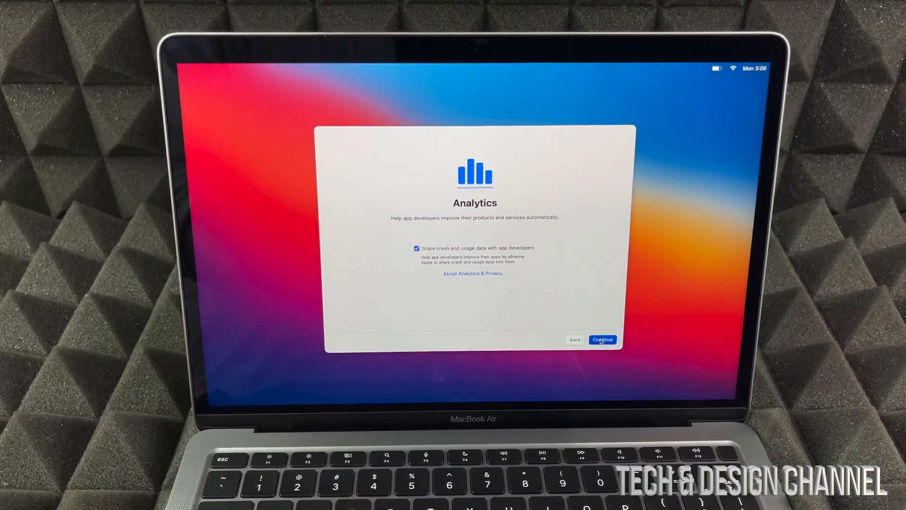
- Confirm the Analytics choices and advance to the Screen Time screen
left_click(602, 339)
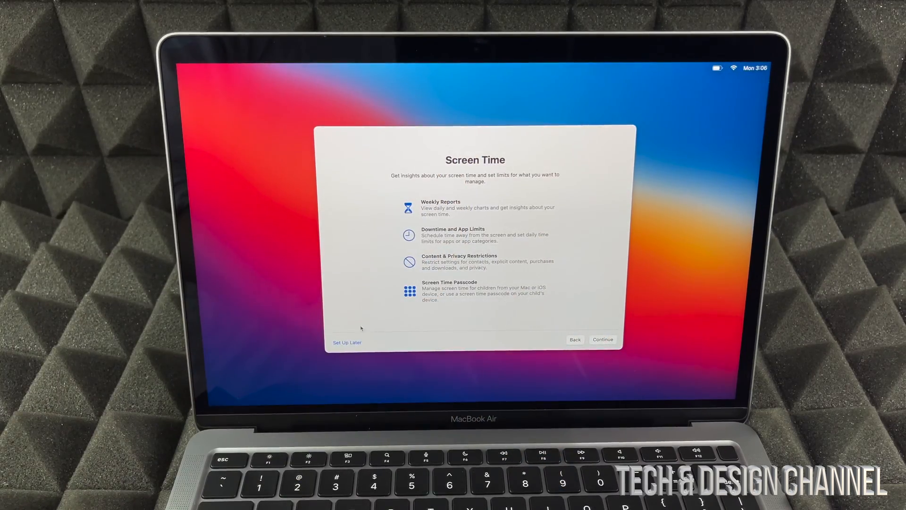
- Postpone Screen Time setup and opt in to sharing iCloud Analytics with Apple
left_click(347, 342)
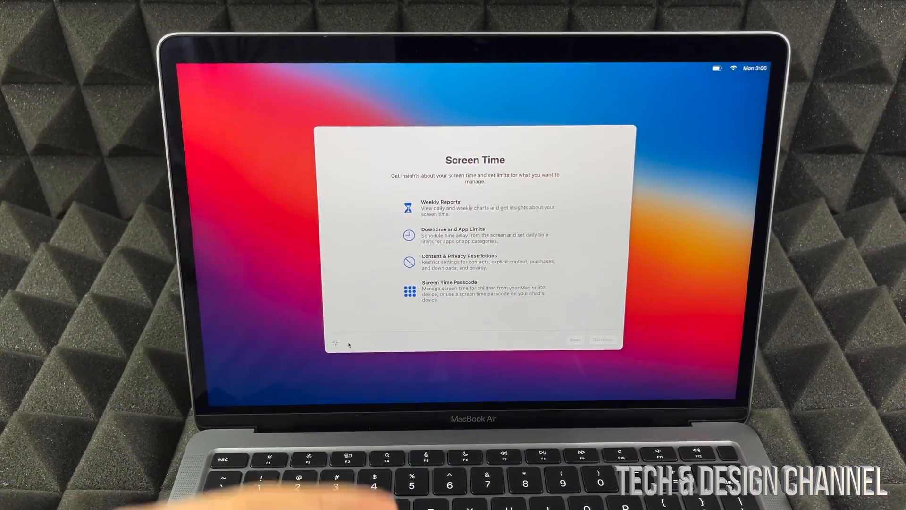
left_click(603, 339)
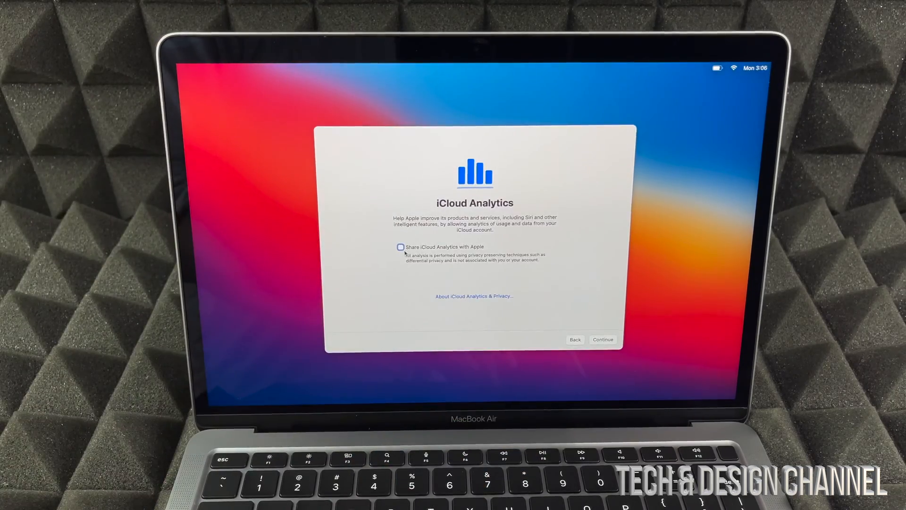
left_click(400, 246)
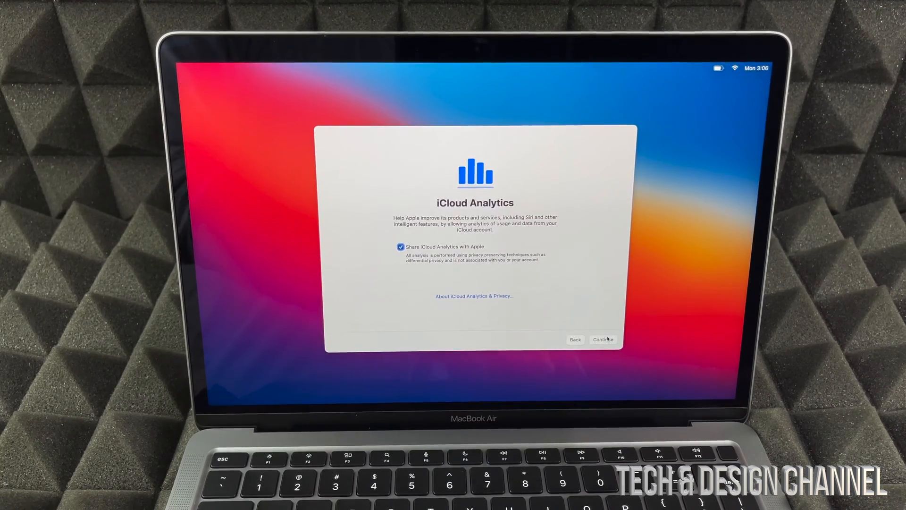
- Confirm the iCloud Analytics choice and continue with 'Enable Ask Siri' left ticked
left_click(603, 339)
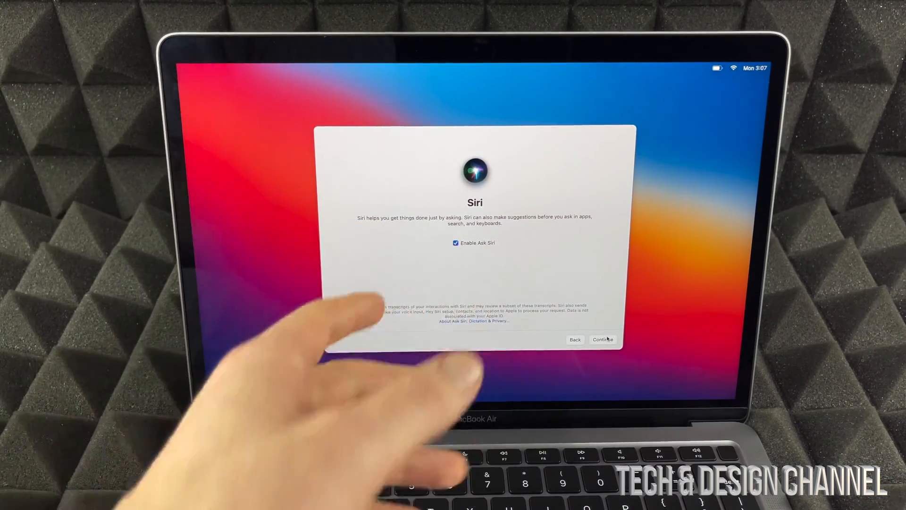
left_click(602, 339)
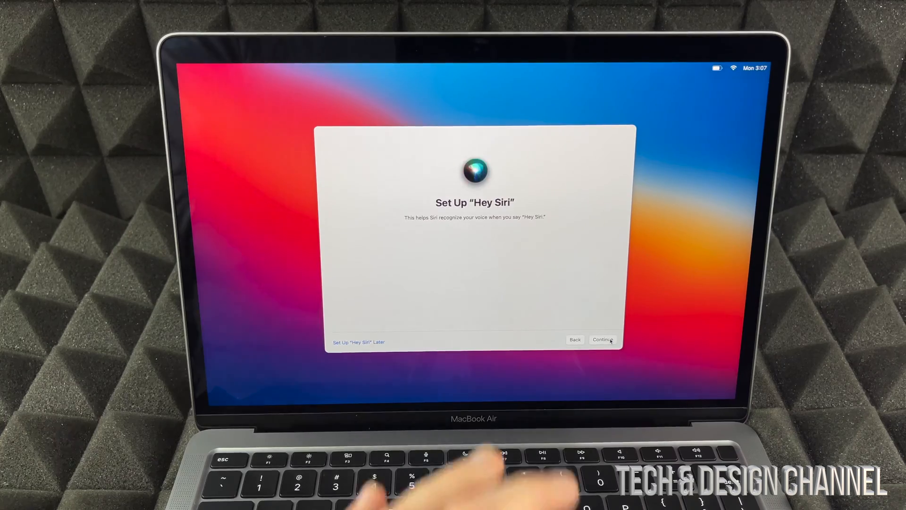
- Start 'Hey Siri' training and speak the prompted phrases until 'Hey Siri Is Ready'
left_click(602, 340)
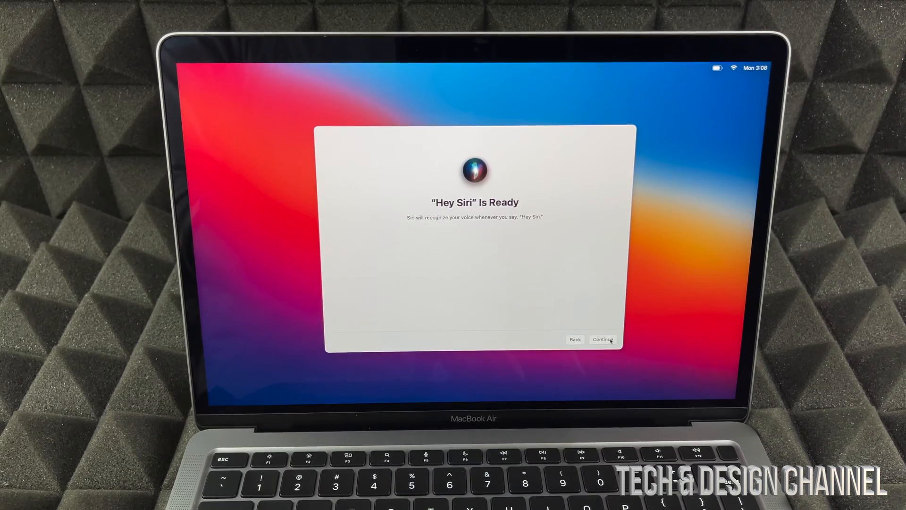
- Finish Hey Siri setup and choose 'Share Audio Recordings' for Siri and Dictation
left_click(603, 340)
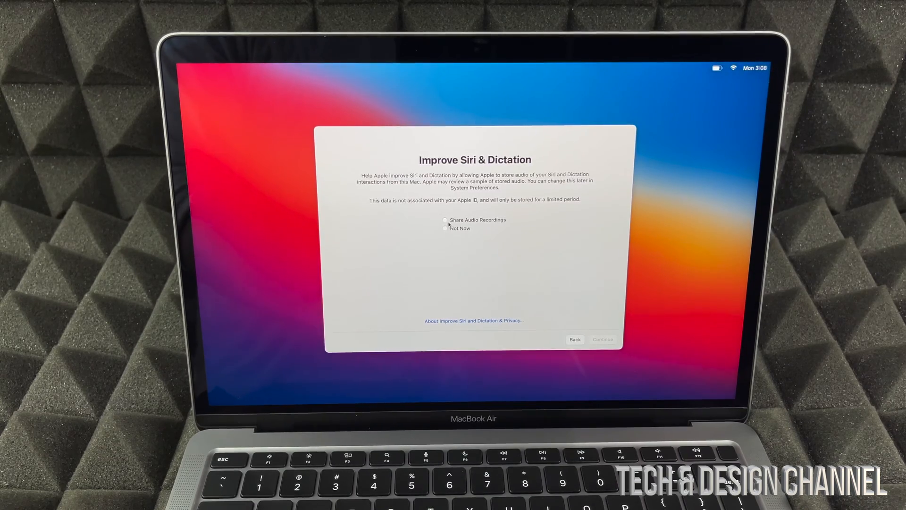
left_click(445, 220)
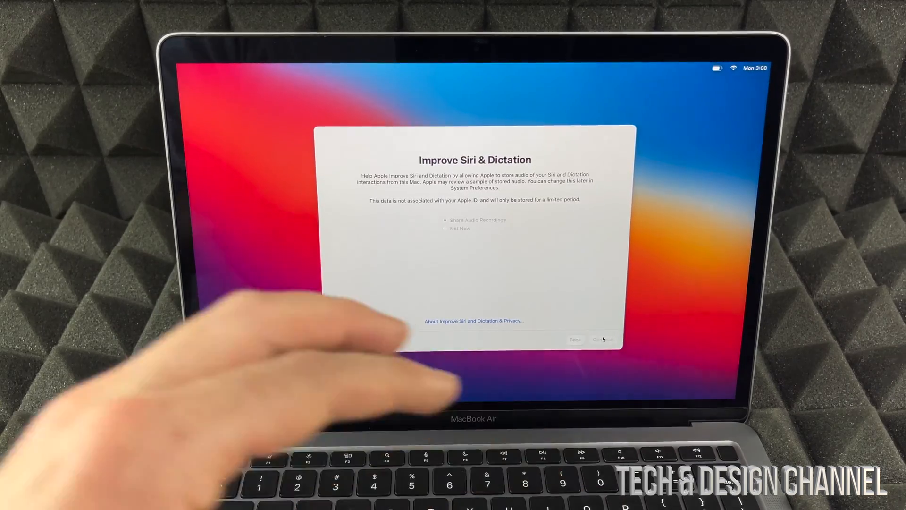
- Confirm the Siri & Dictation choice and accept FileVault with both checkboxes ticked
left_click(602, 339)
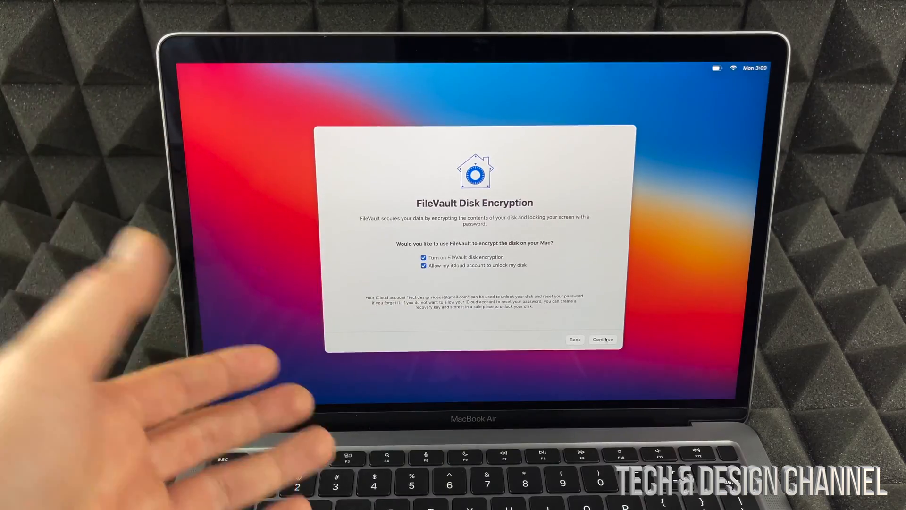
left_click(602, 340)
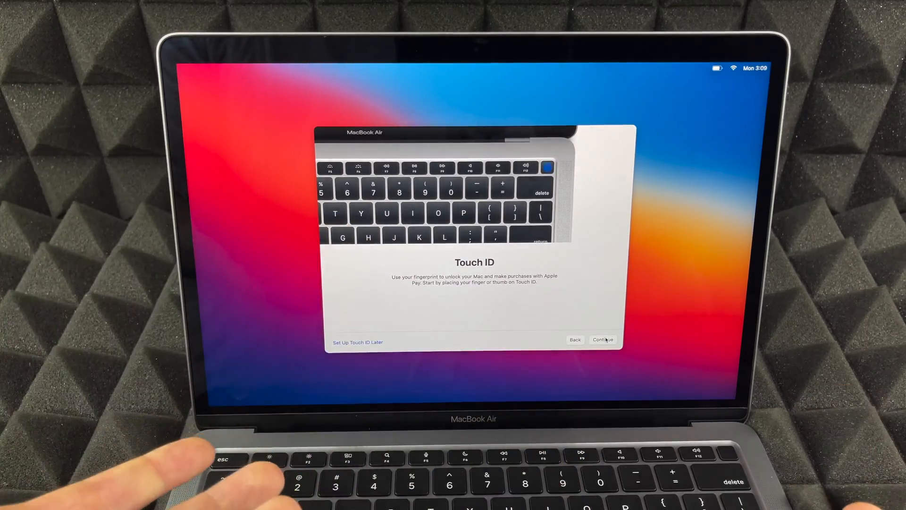
- Register a fingerprint on the Touch ID screen, following the prompts
left_click(603, 340)
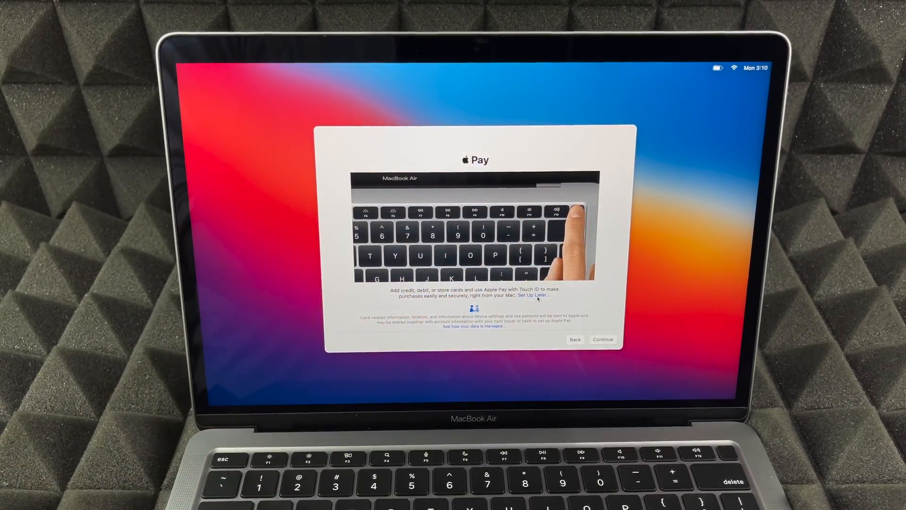
- Choose Set Up Later on the Apple Pay screen
left_click(603, 339)
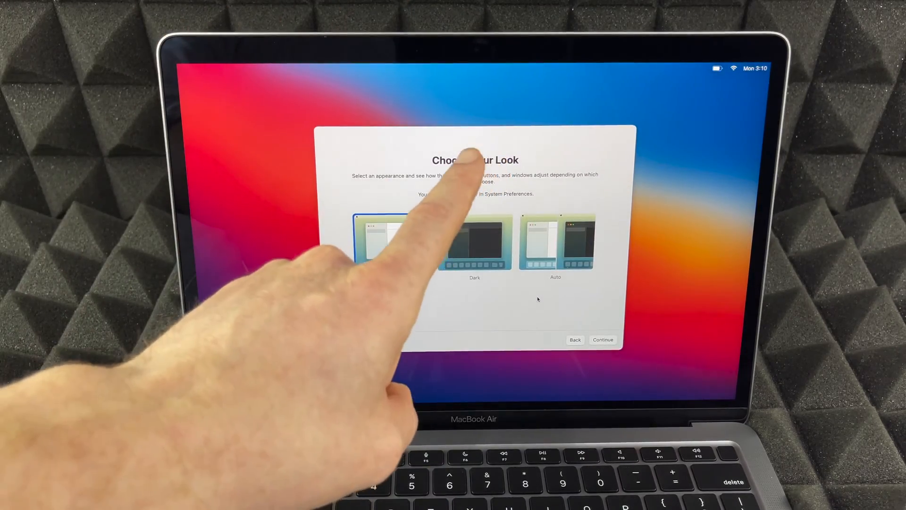
- Preview the Dark appearance on Choose Your Look, then select Light again
left_click(392, 242)
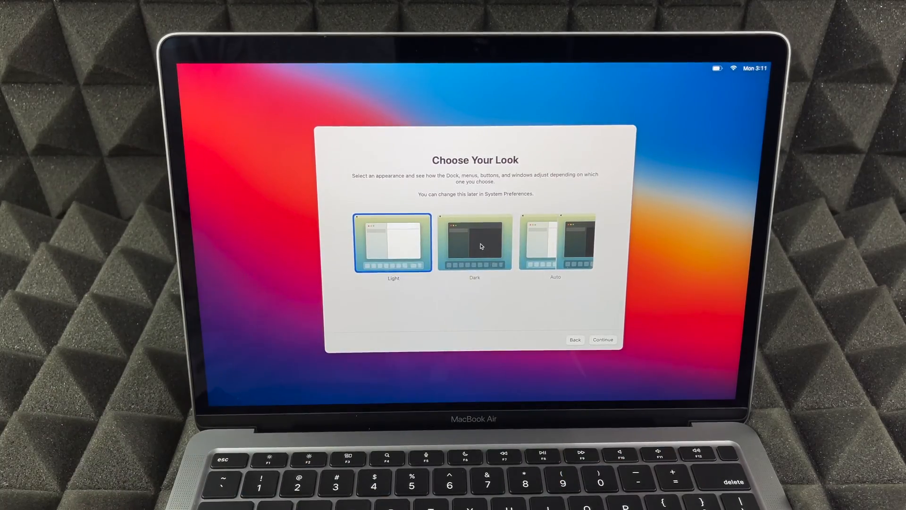
left_click(475, 243)
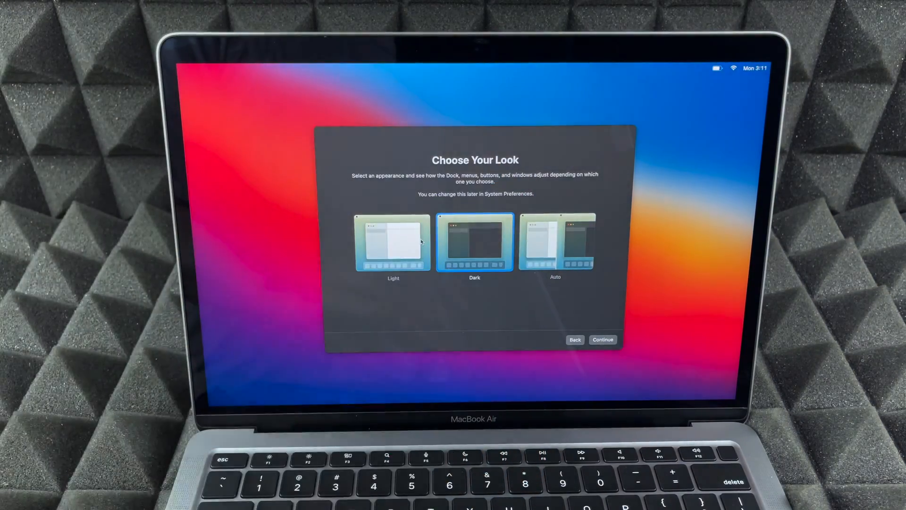
left_click(393, 242)
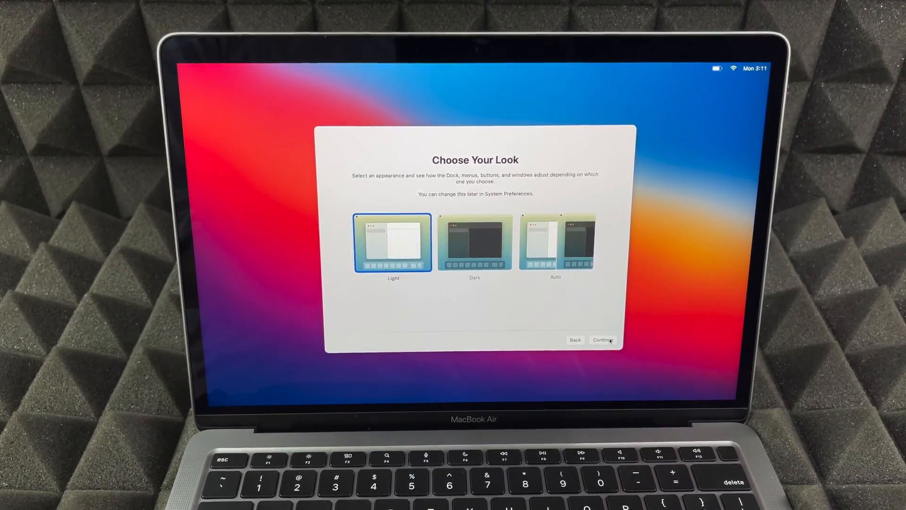
- Confirm the Light look, preview without True Tone, then accept True Tone to finish
left_click(602, 340)
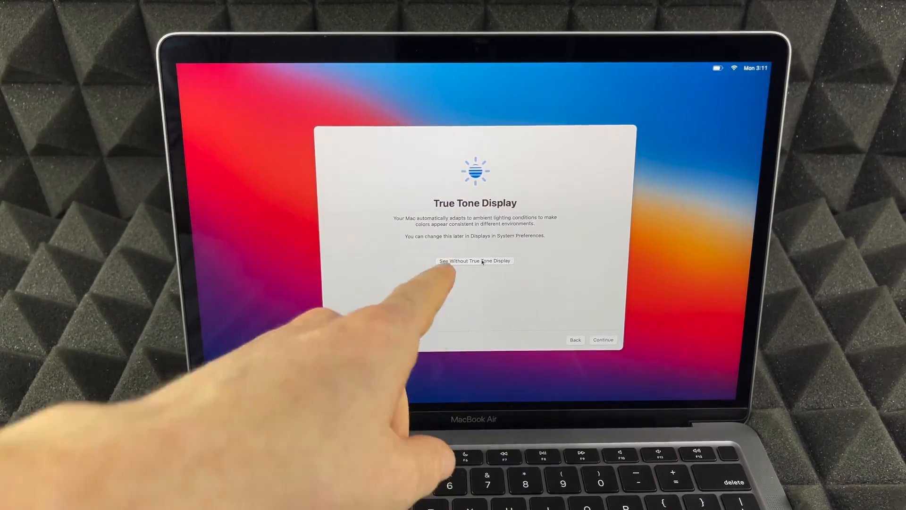
left_click(474, 260)
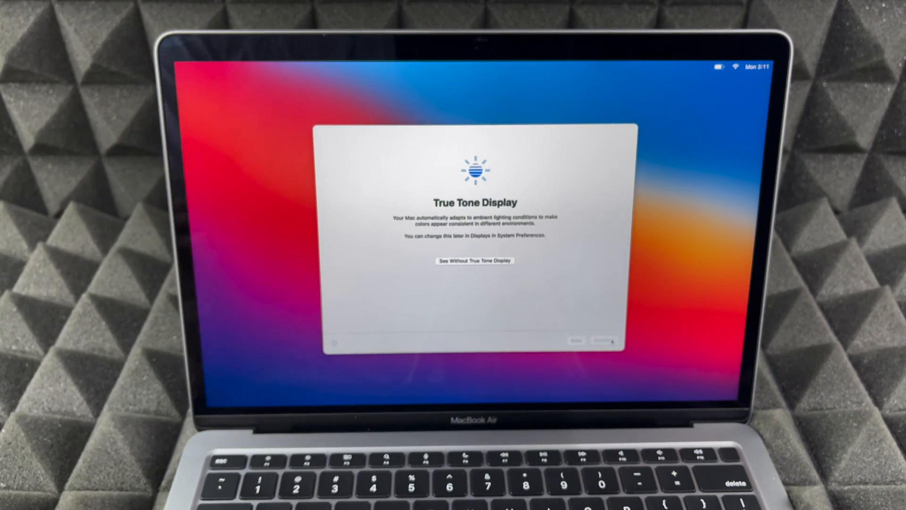
left_click(590, 340)
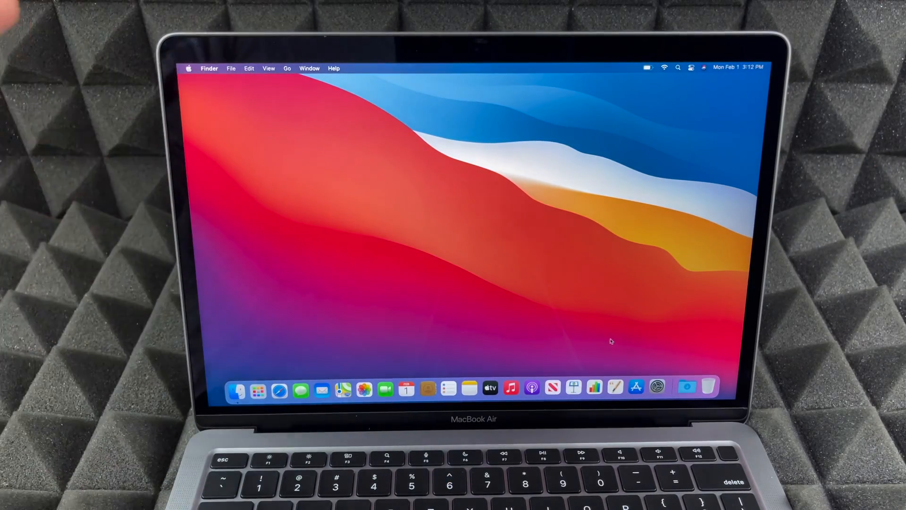
mouse_move(365, 187)
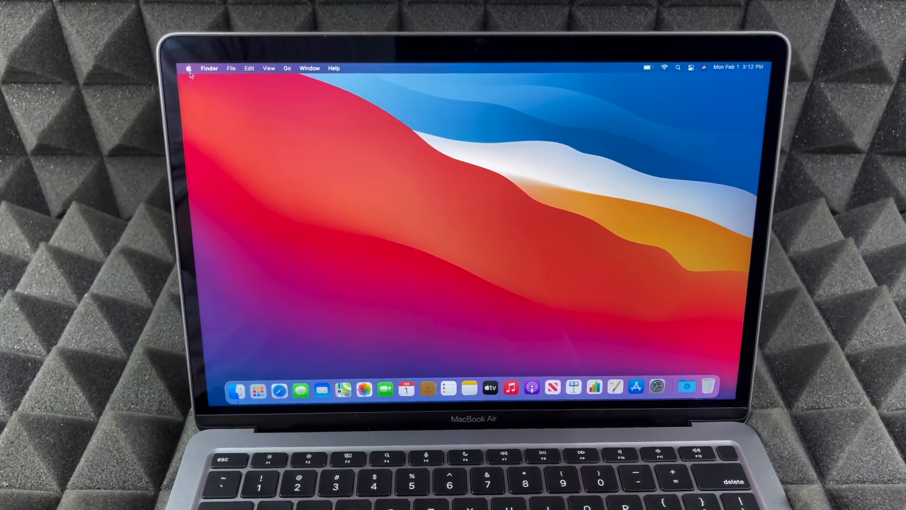
- Click on the newly appeared Big Sur desktop once setup completes
left_click(188, 68)
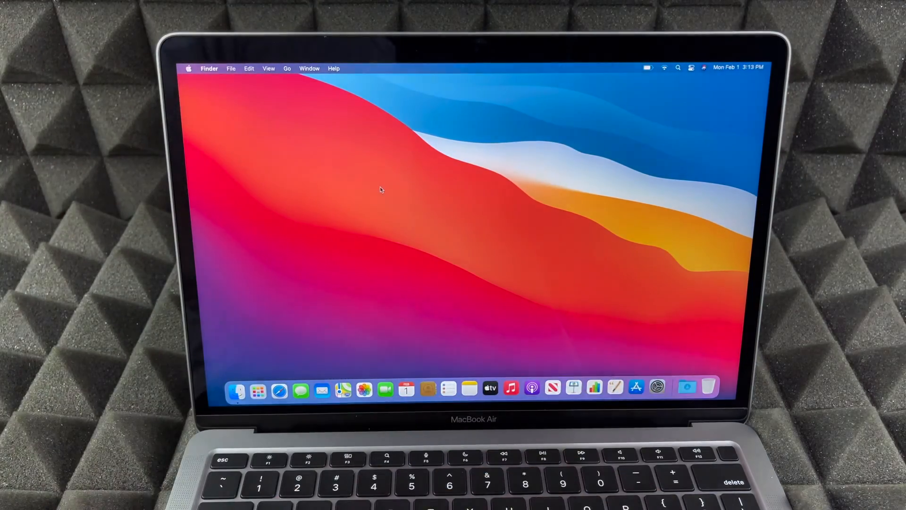
mouse_move(657, 386)
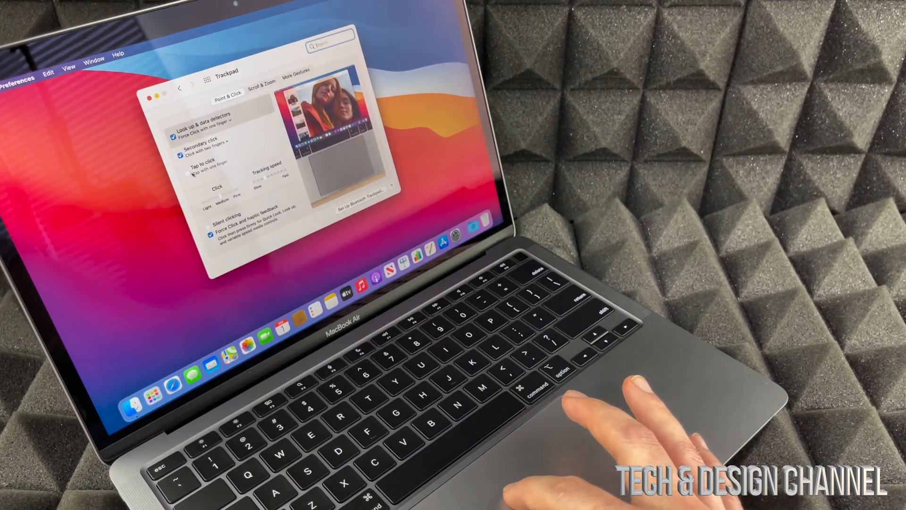
- Enable Tap to click in the Trackpad Point & Click settings
left_click(190, 157)
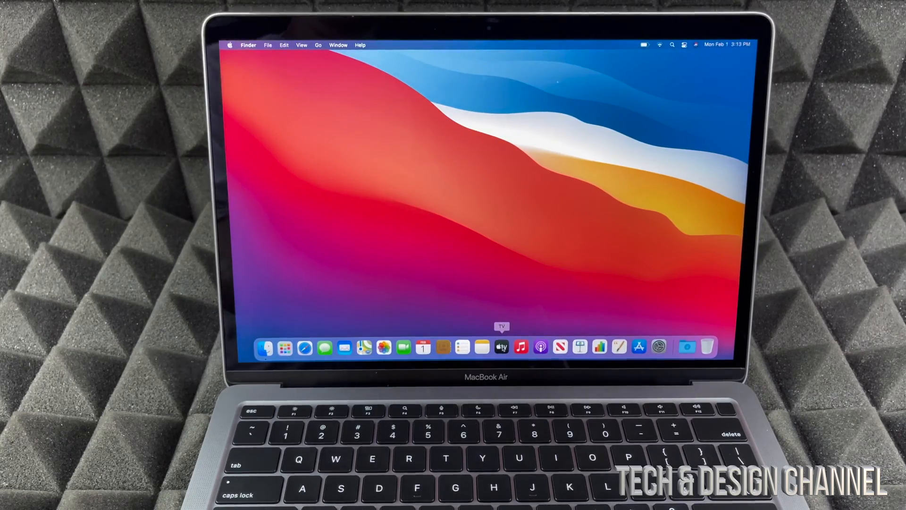
- Launch Apple TV and scroll the Apple TV+ tab past the comedy and feature film rows
left_click(502, 346)
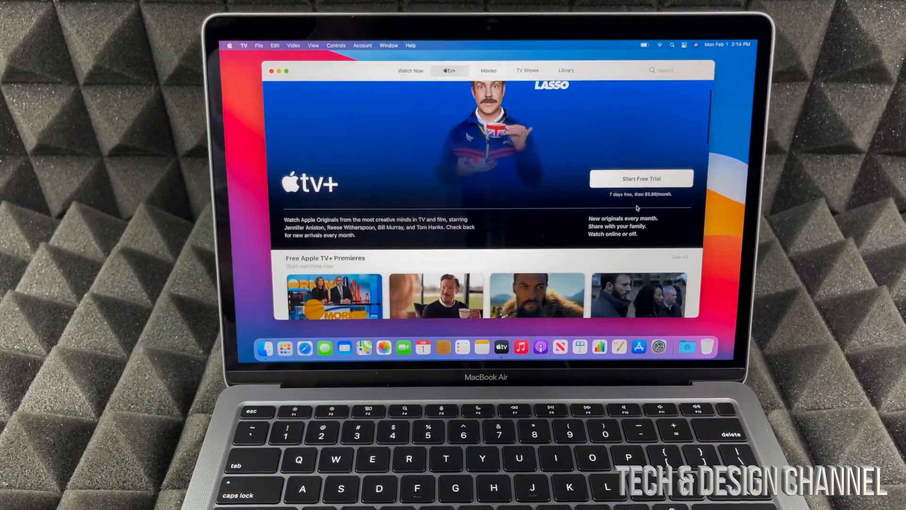
scroll("down", 3)
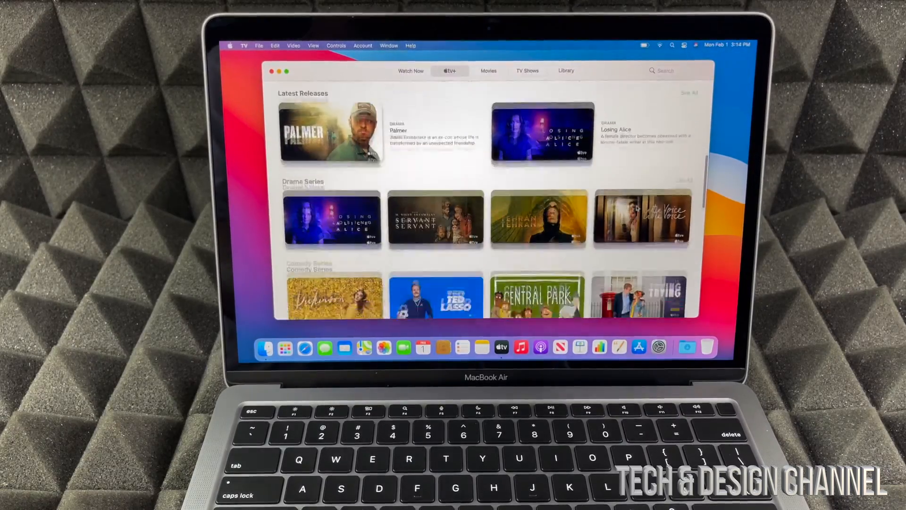
scroll("down", 3)
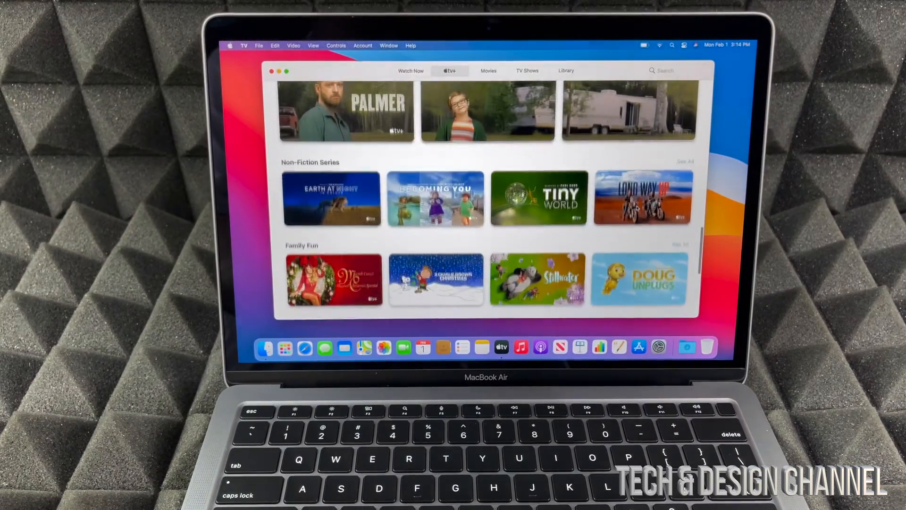
scroll("down", 3)
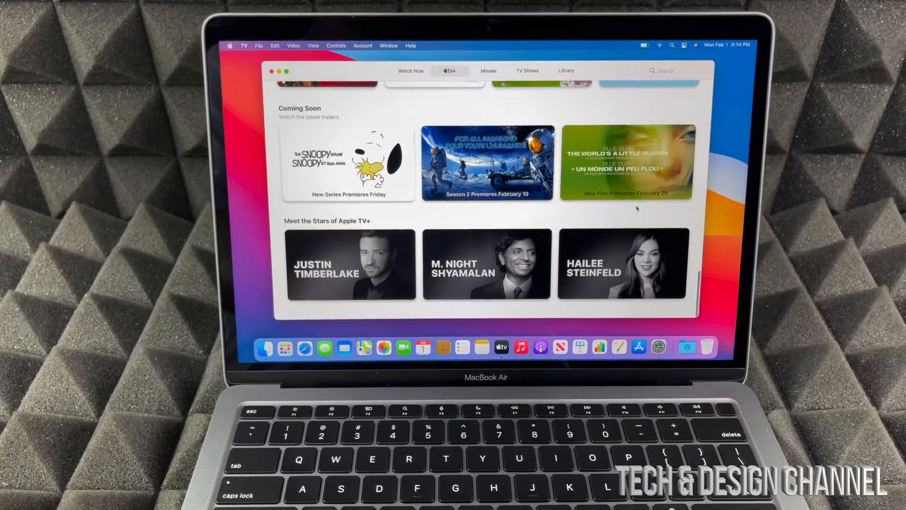
scroll("down", 3)
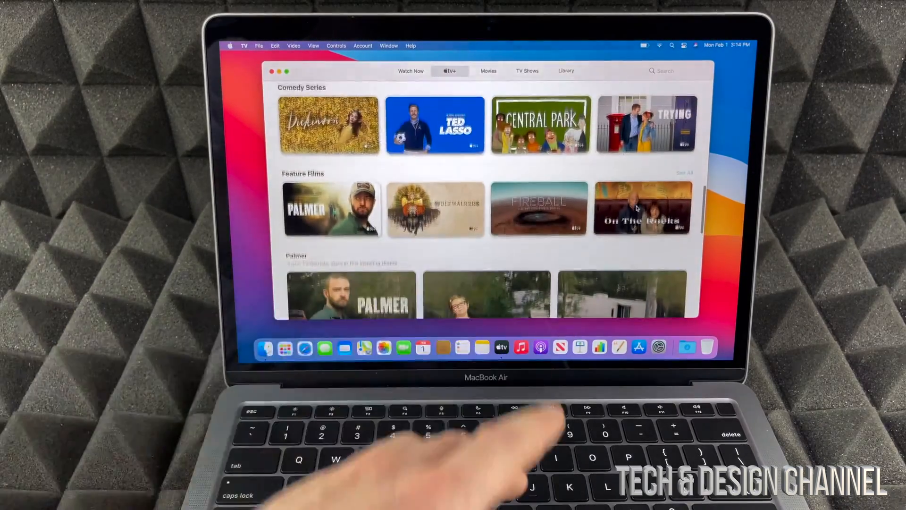